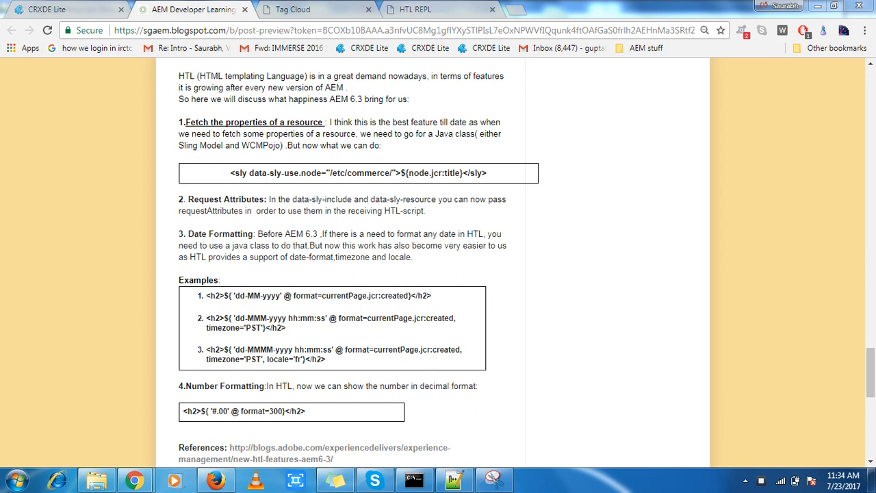
- Switch from the Blogger preview to the HTL REPL and select the template's resource path
left_click(438, 8)
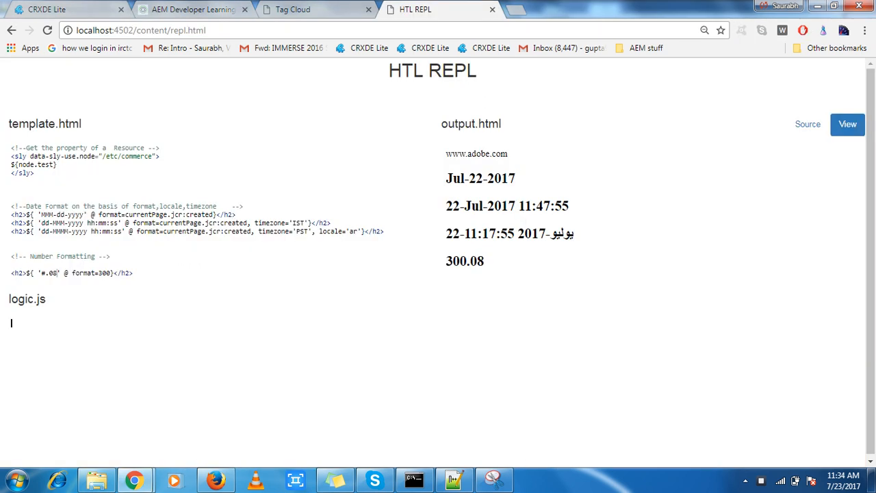
double_click(123, 156)
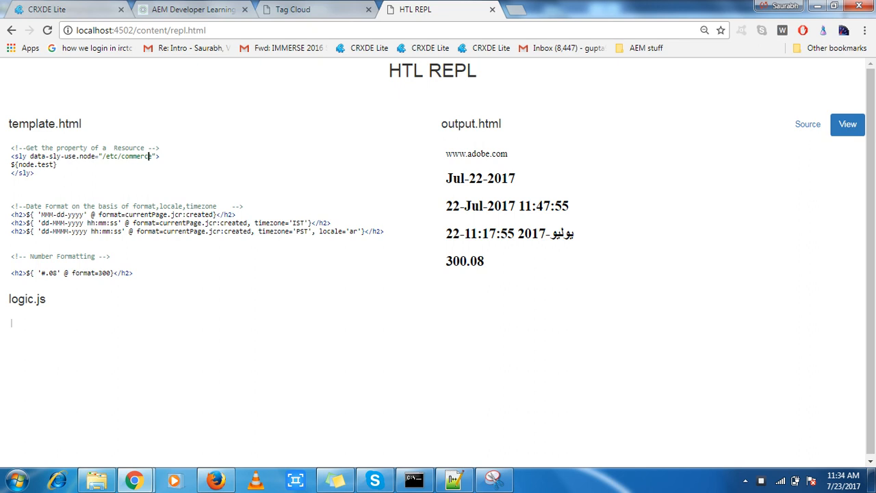
left_click(62, 8)
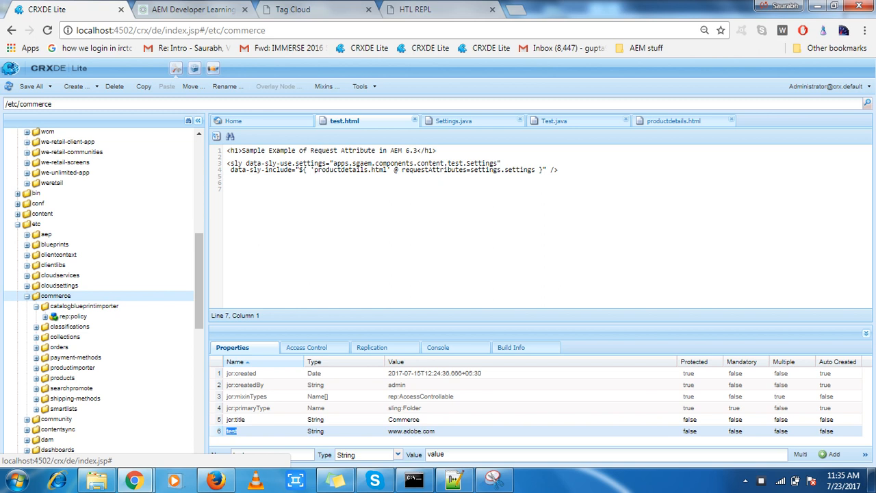
left_click(295, 9)
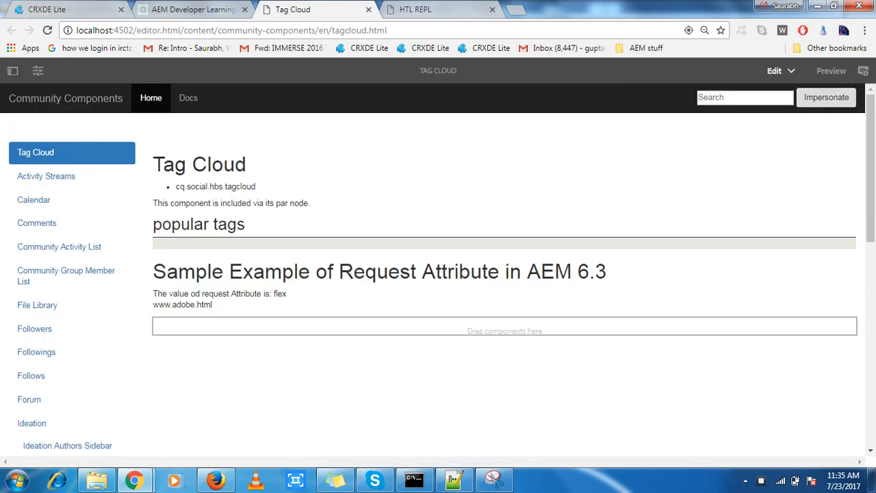
left_click(424, 8)
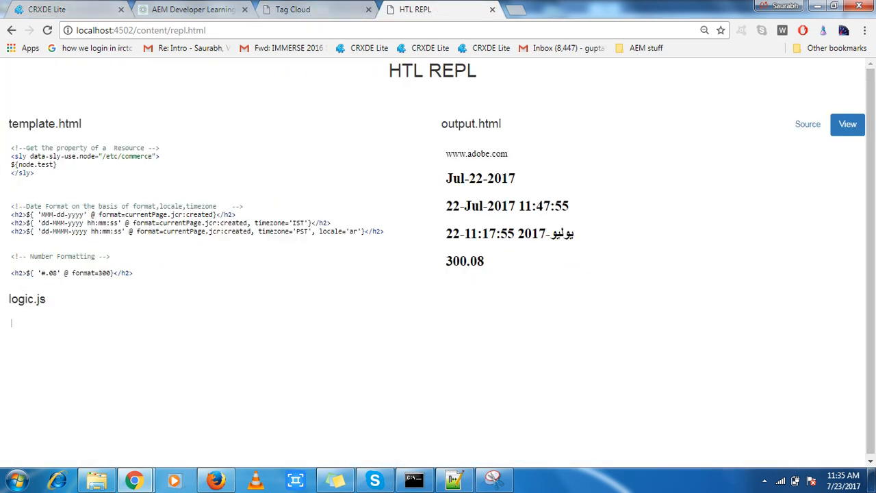
- Replace node.test with node.jcr:title so the output renders 'Commerce'
double_click(44, 164)
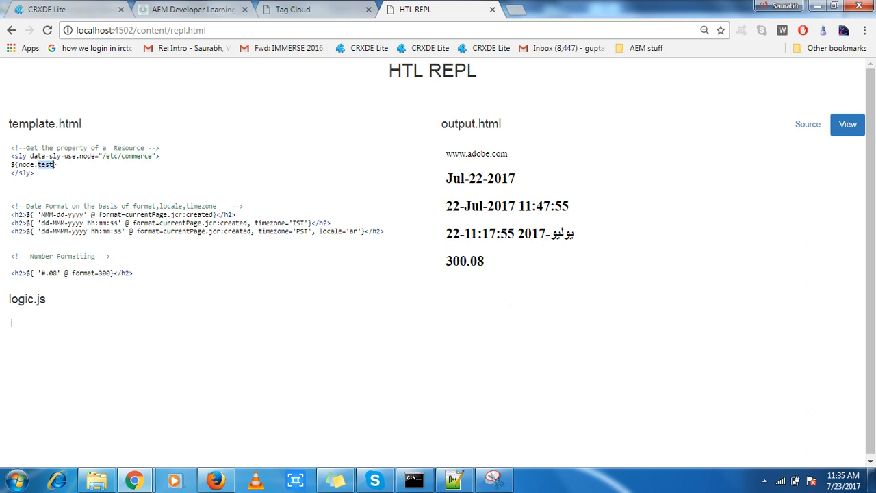
type("jcr")
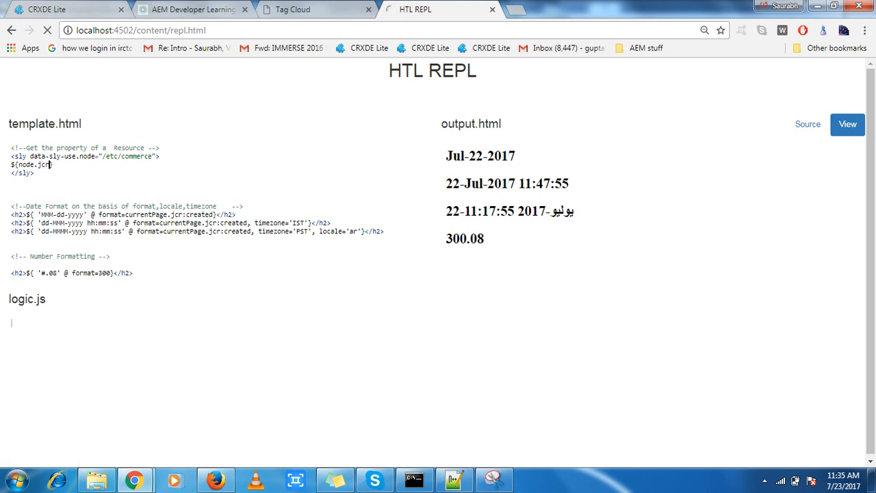
type(":title")
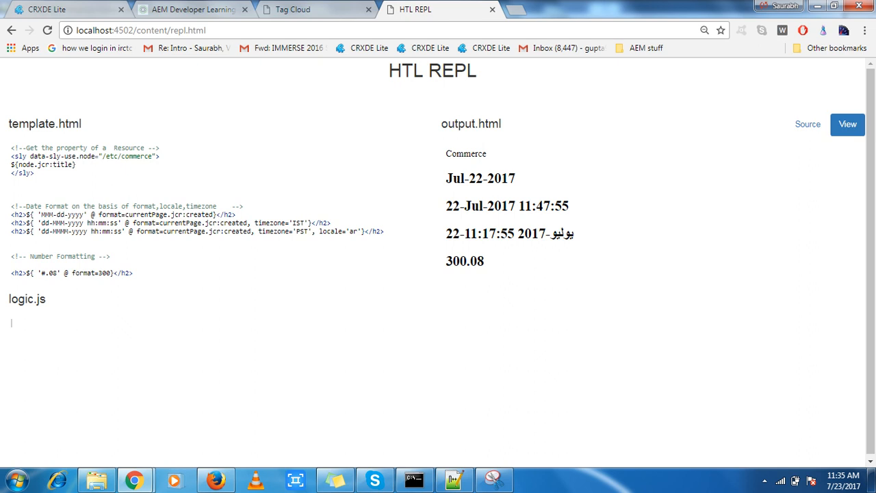
double_click(466, 153)
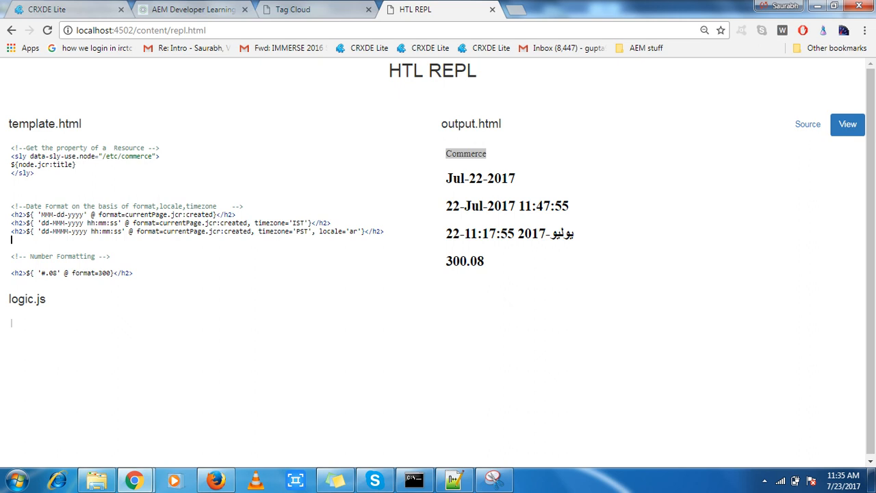
- Change the first date pattern from MMM-dd-yyyy to dd-MM-yyyy, rendering 22-07-2017
left_click(52, 213)
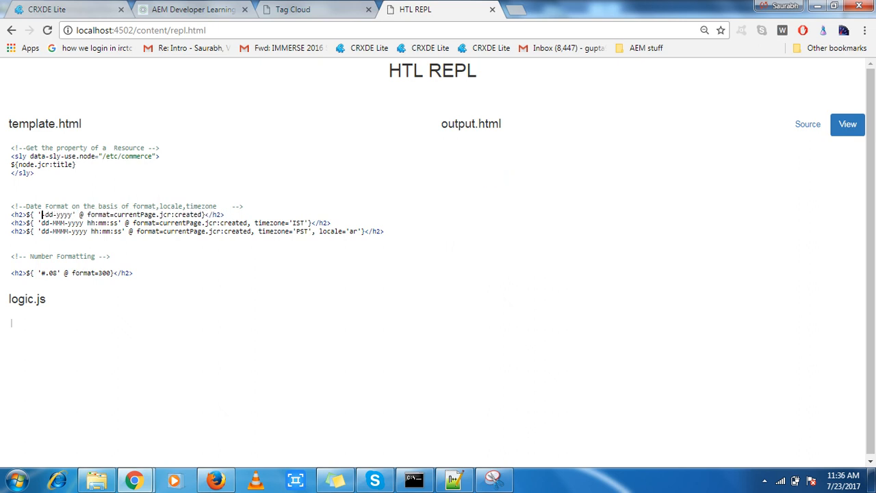
left_click(847, 124)
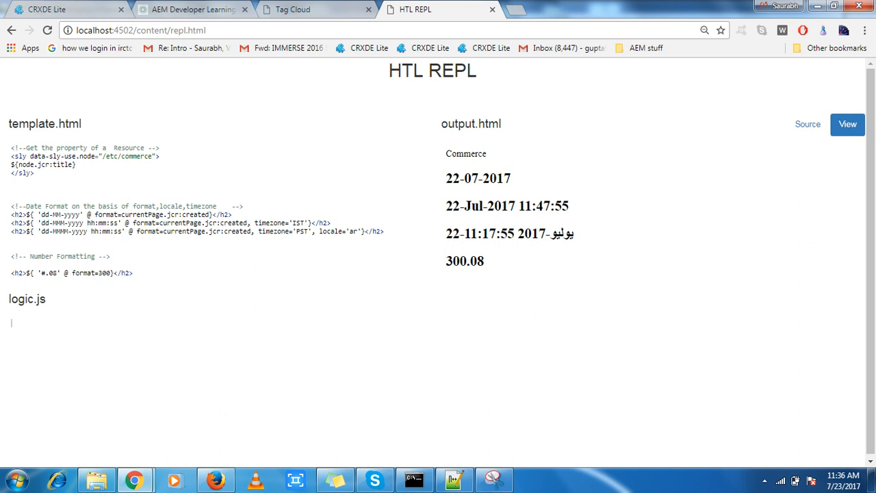
double_click(353, 231)
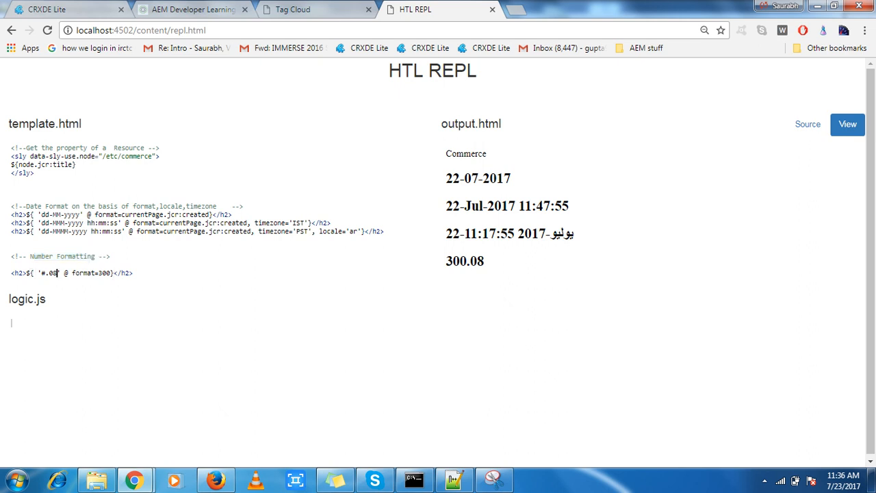
- Extend the '#.00' number format to four decimals so 300.0008 renders, then return to CRXDE Lite
type("5")
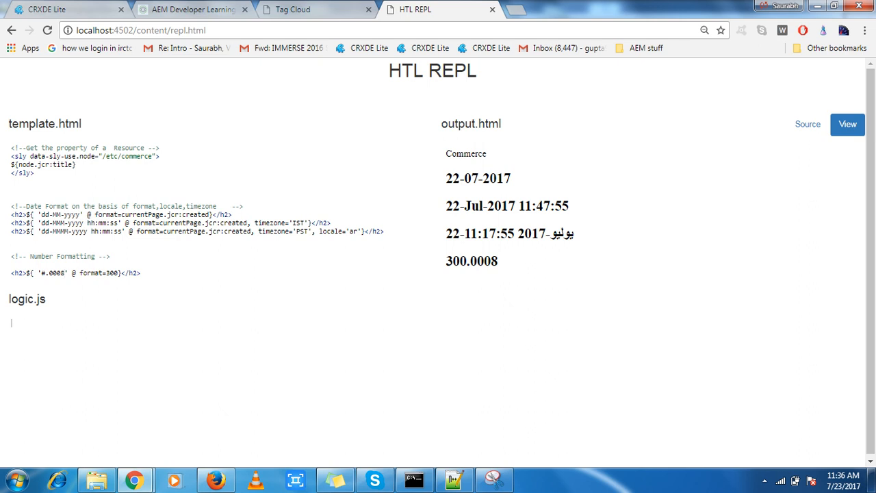
left_click(66, 8)
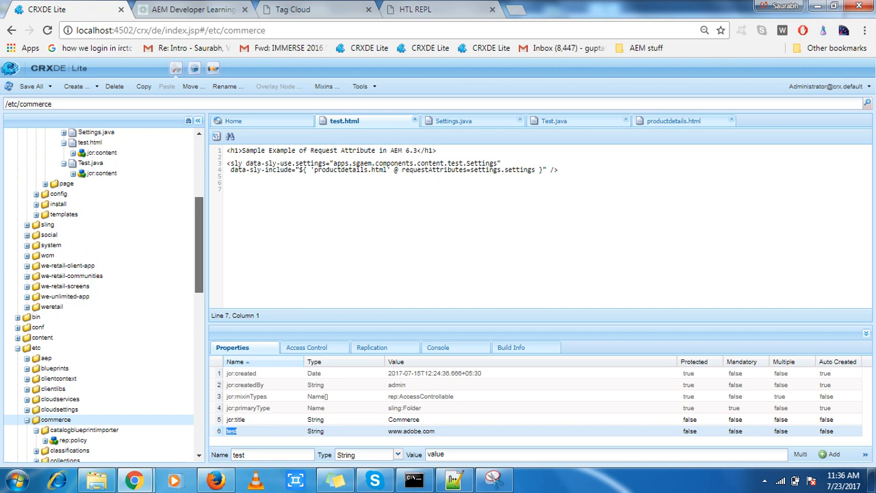
- Locate the test component under apps/sgaem and open Settings.java, which puts layout = flex into the settings map
scroll("up", 3)
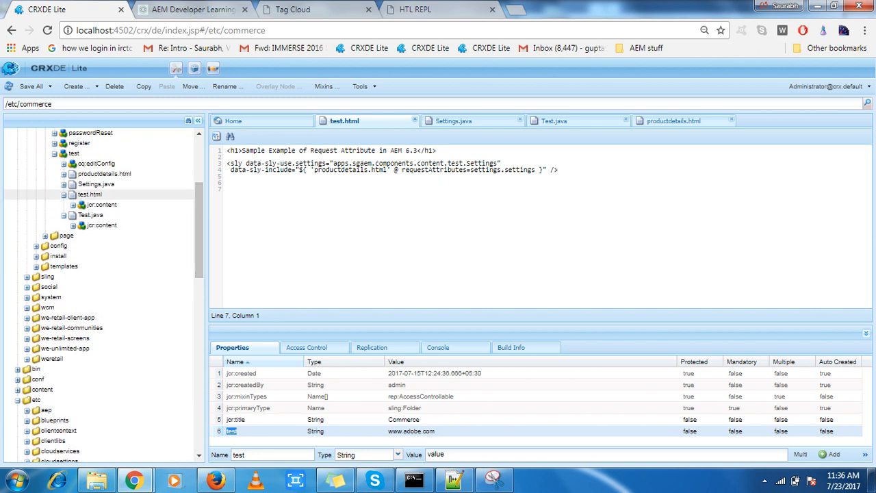
left_click(90, 194)
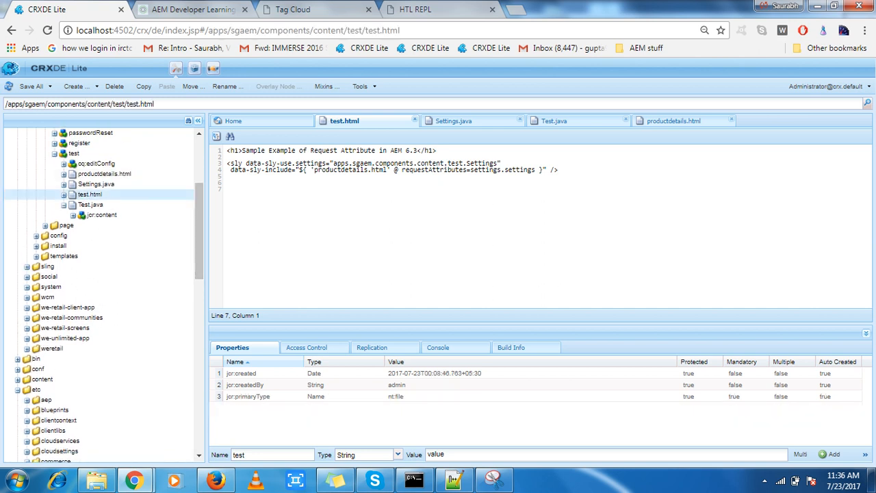
left_click(499, 162)
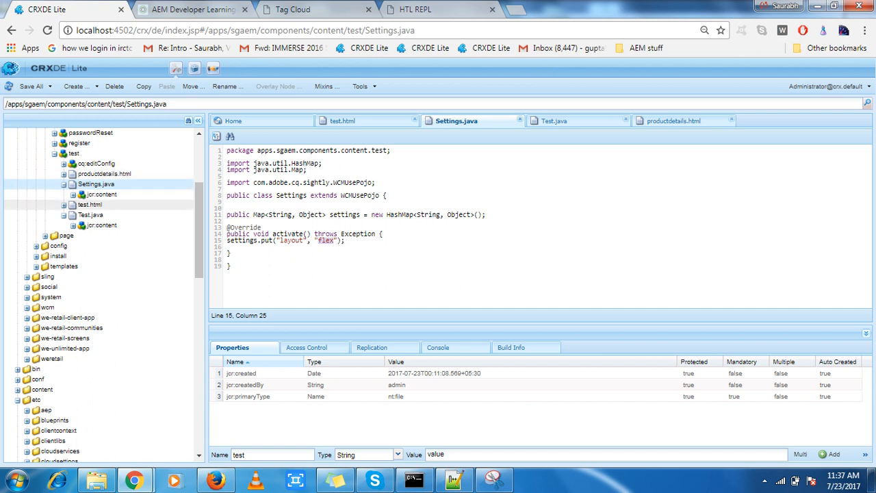
- Review test.html's request-attribute include, then open productdetails.html that prints ${scope.hello}
left_click(342, 121)
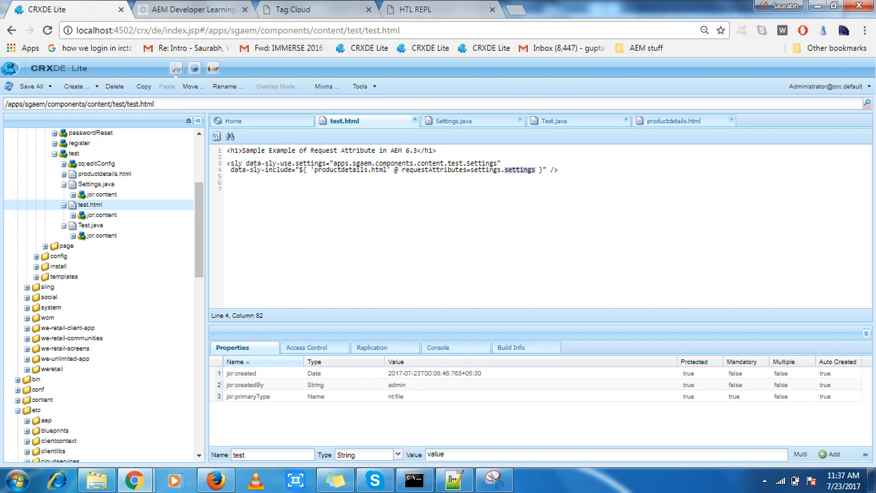
left_click(104, 172)
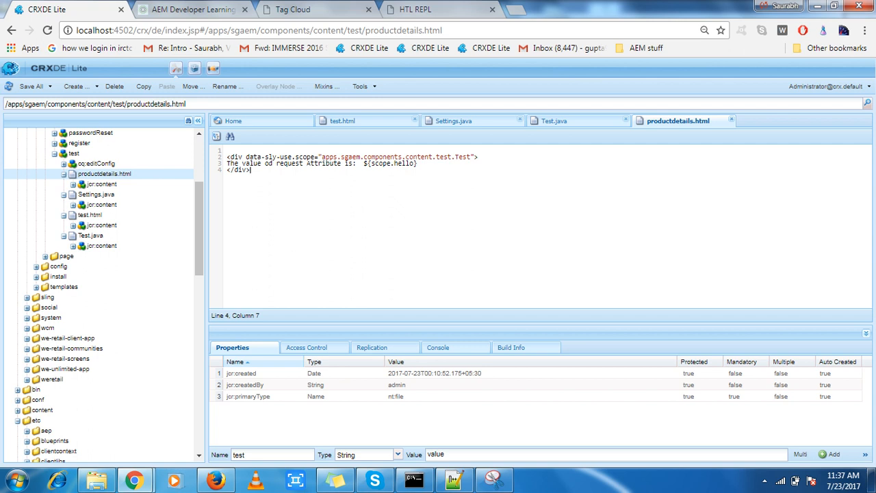
- Highlight the Test use class in productdetails.html, then show the Tag Cloud page printing the attribute value flex
left_click(471, 156)
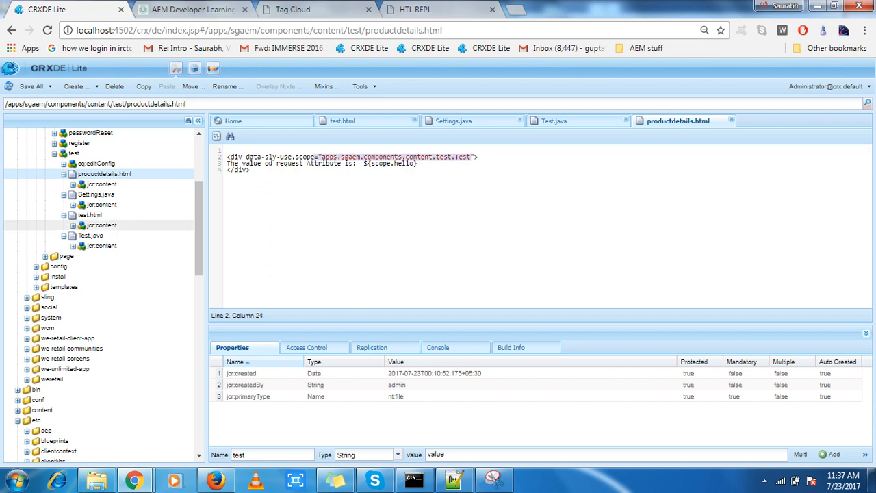
left_click(554, 120)
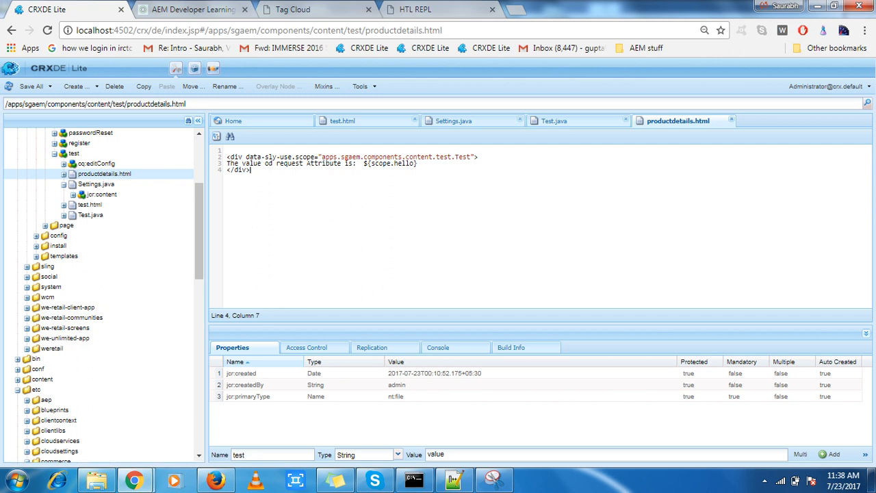
left_click(315, 9)
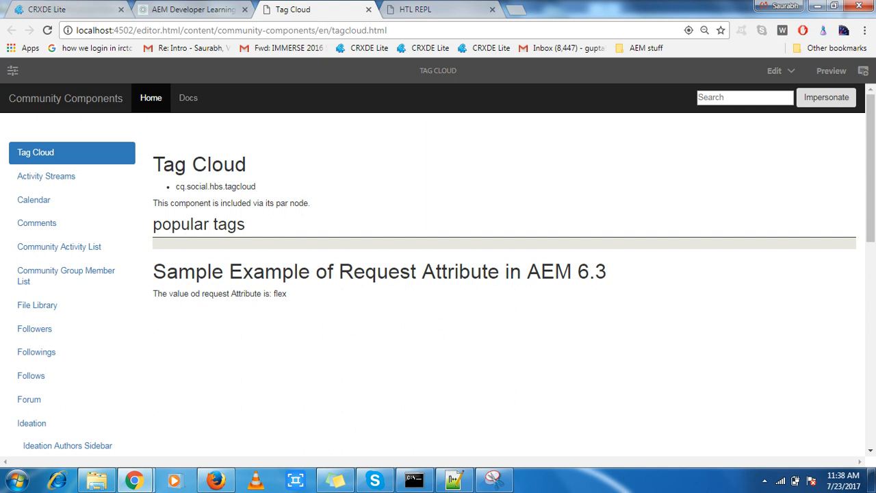
left_click(378, 271)
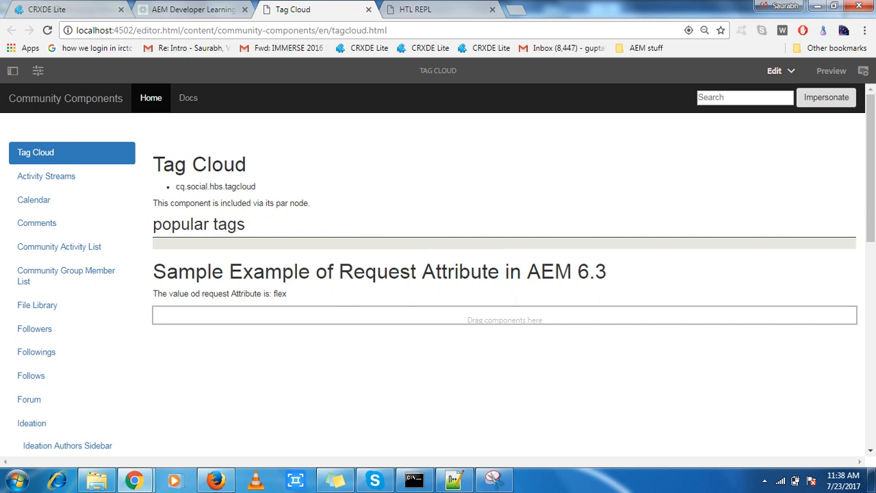
left_click(764, 479)
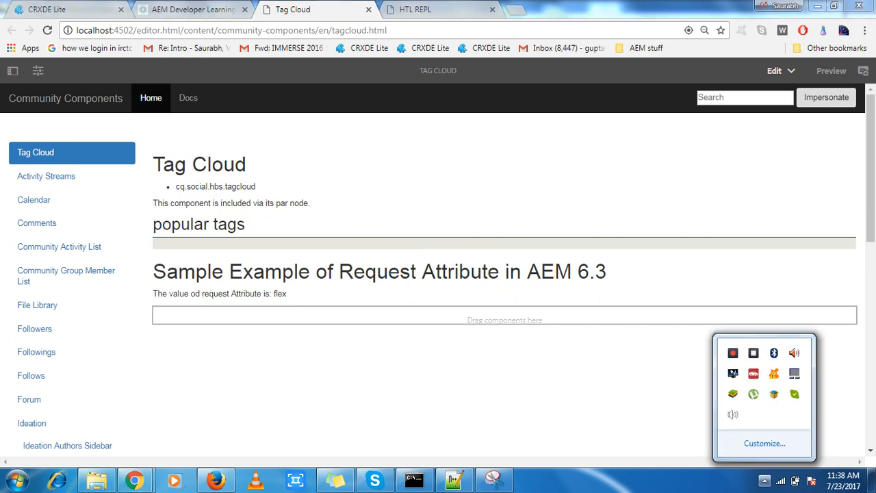